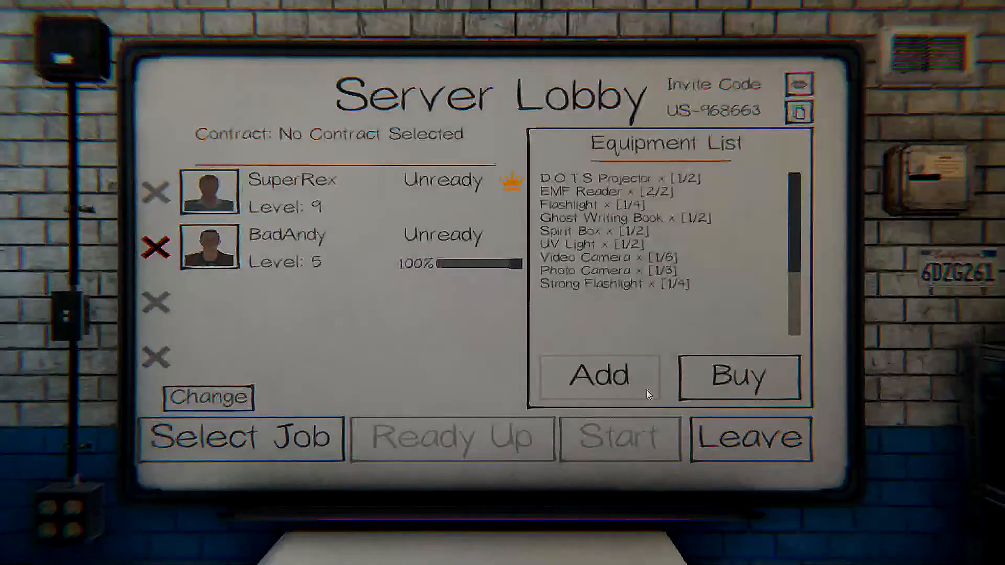
- Check the player inventory and return to the lobby without adding gear
left_click(599, 375)
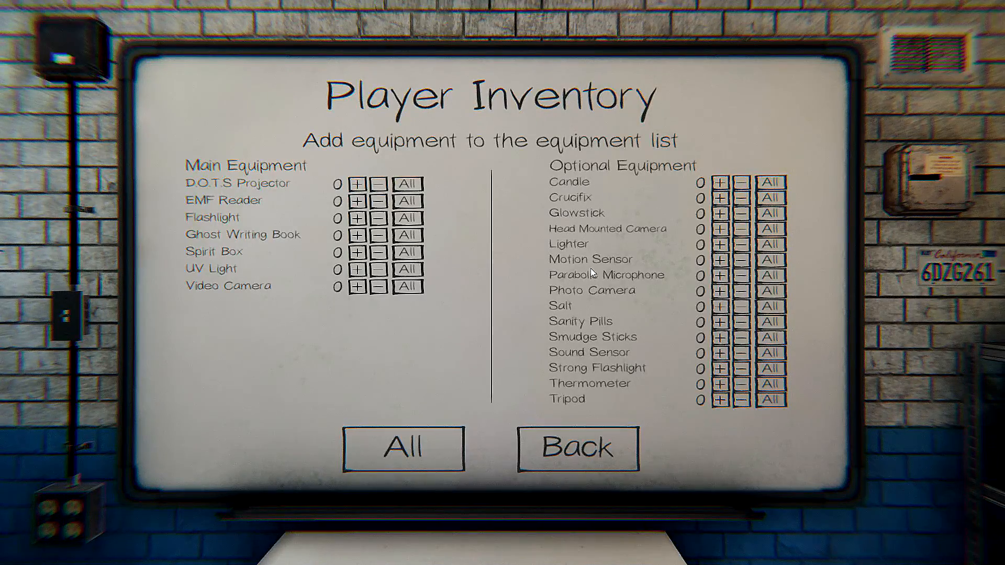
mouse_move(599, 293)
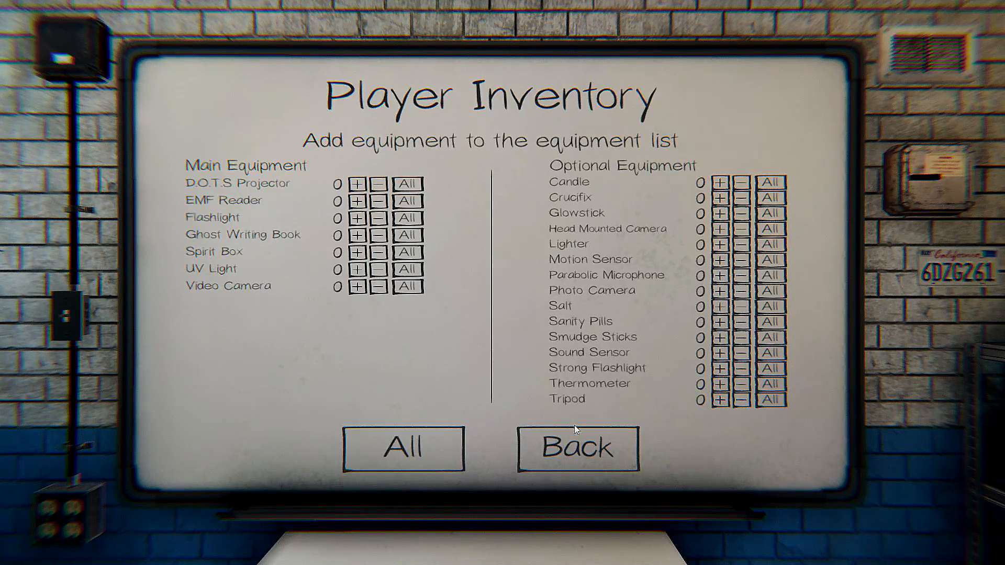
left_click(576, 448)
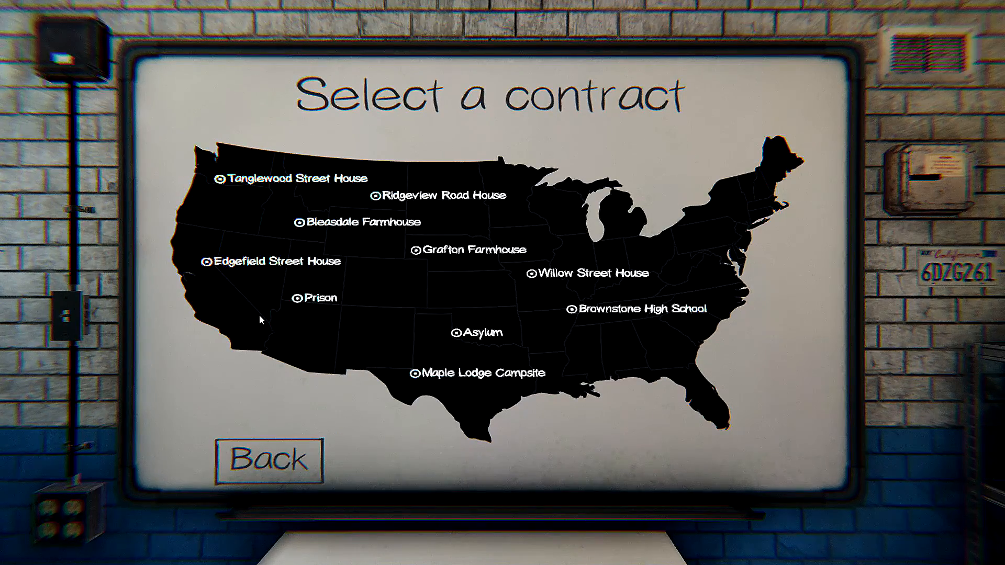
mouse_move(402, 254)
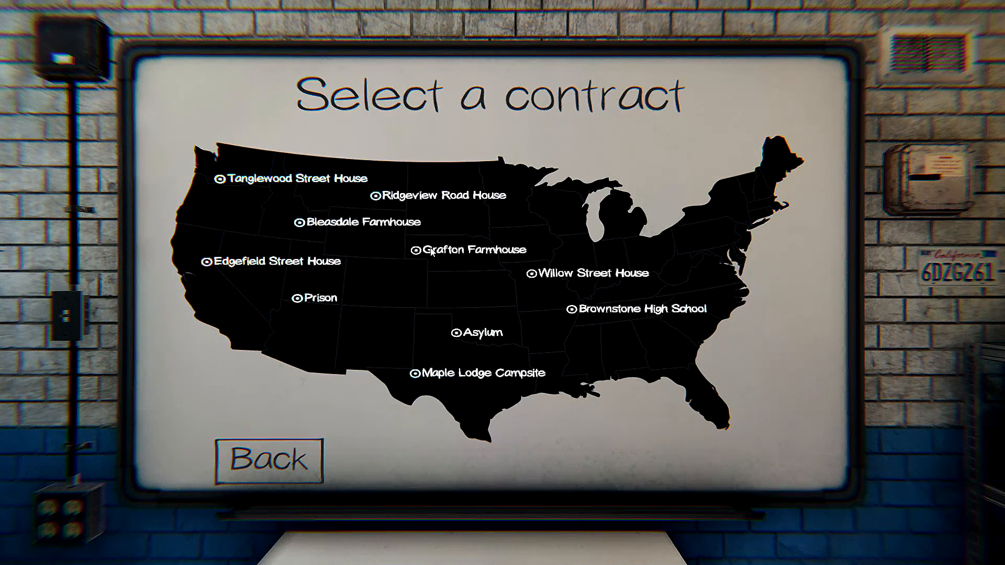
- Select Grafton Farmhouse, cycle the difficulty to Intermediate and confirm the contract
left_click(420, 249)
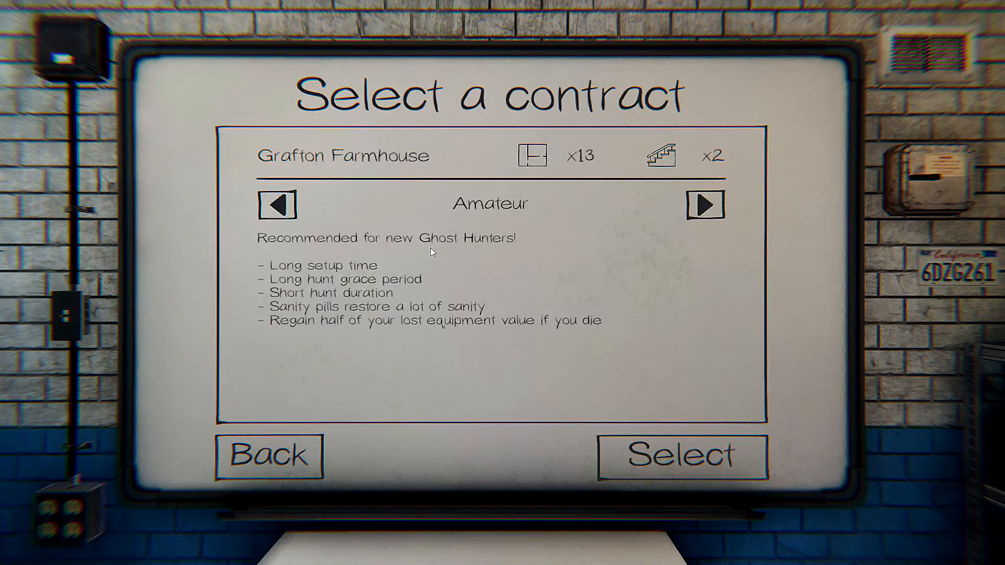
left_click(706, 204)
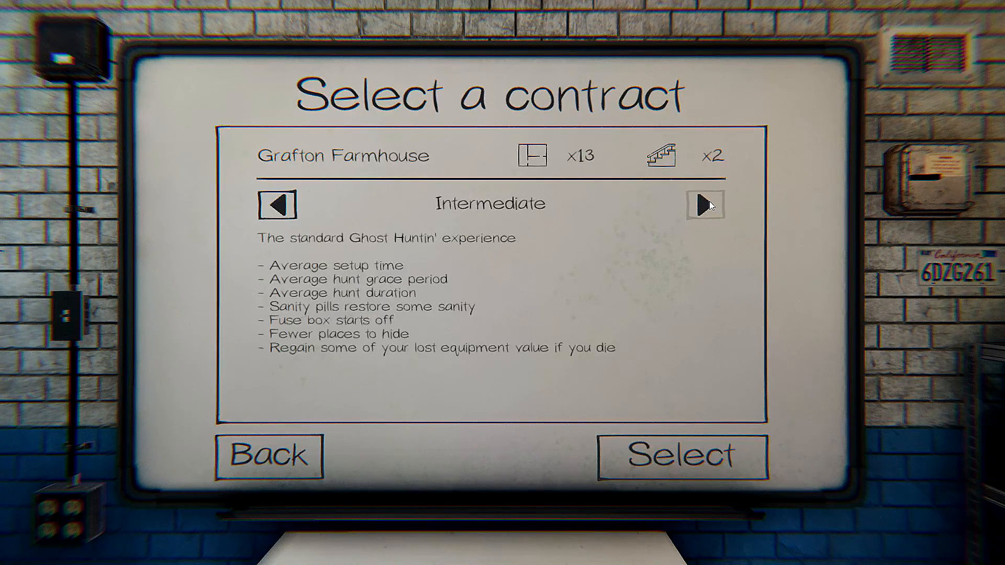
left_click(277, 204)
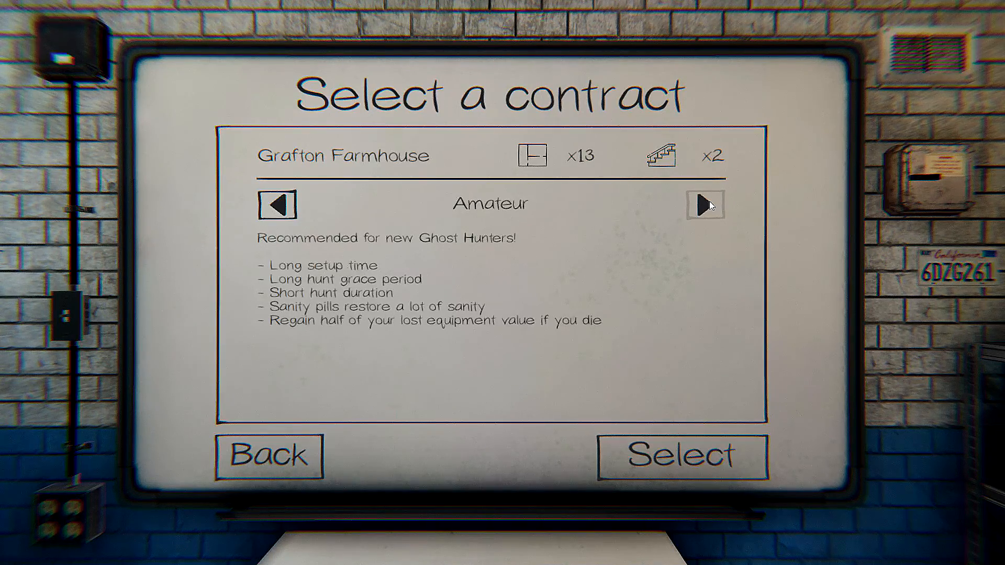
left_click(706, 204)
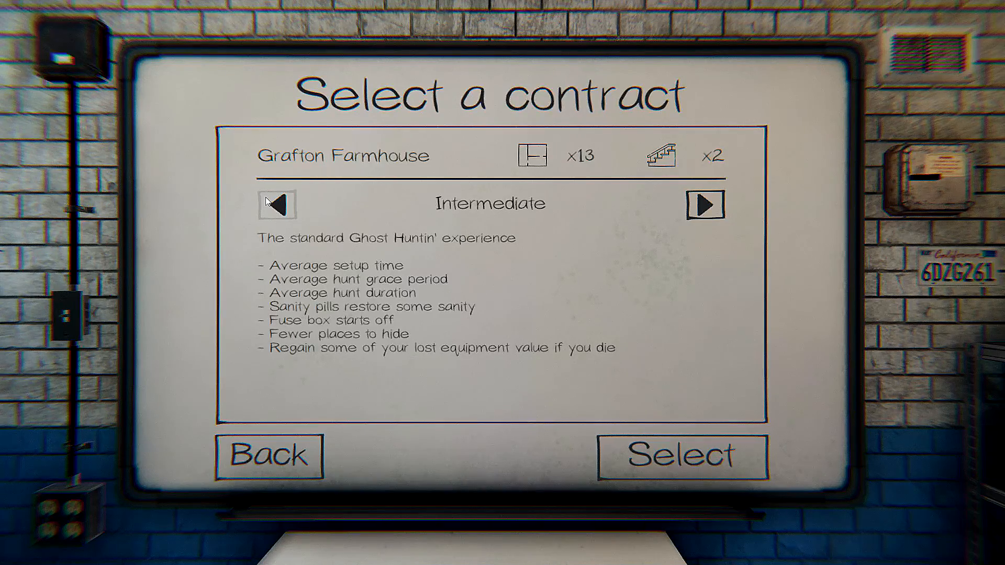
left_click(682, 455)
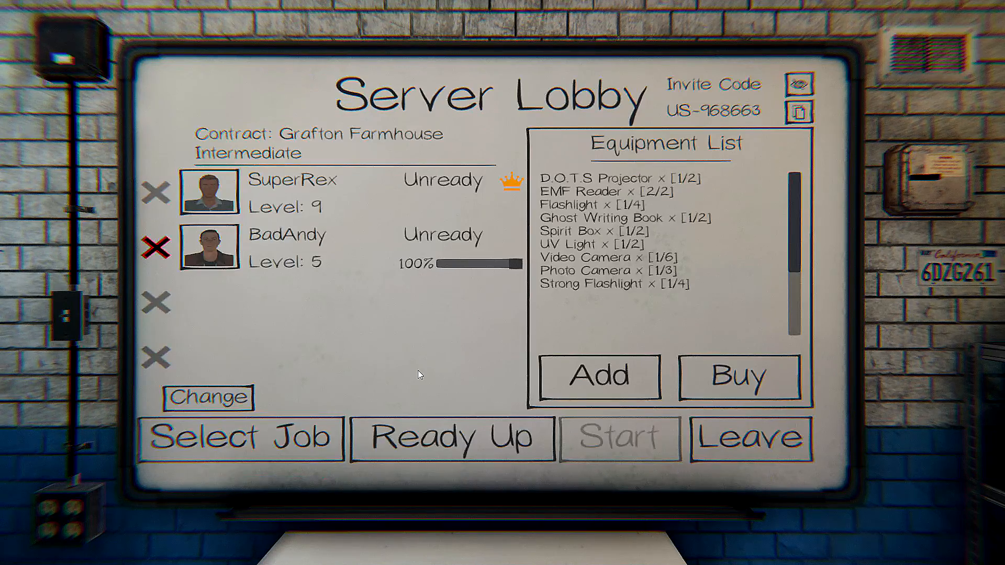
- Step away from the lobby whiteboard into the room
left_click(450, 438)
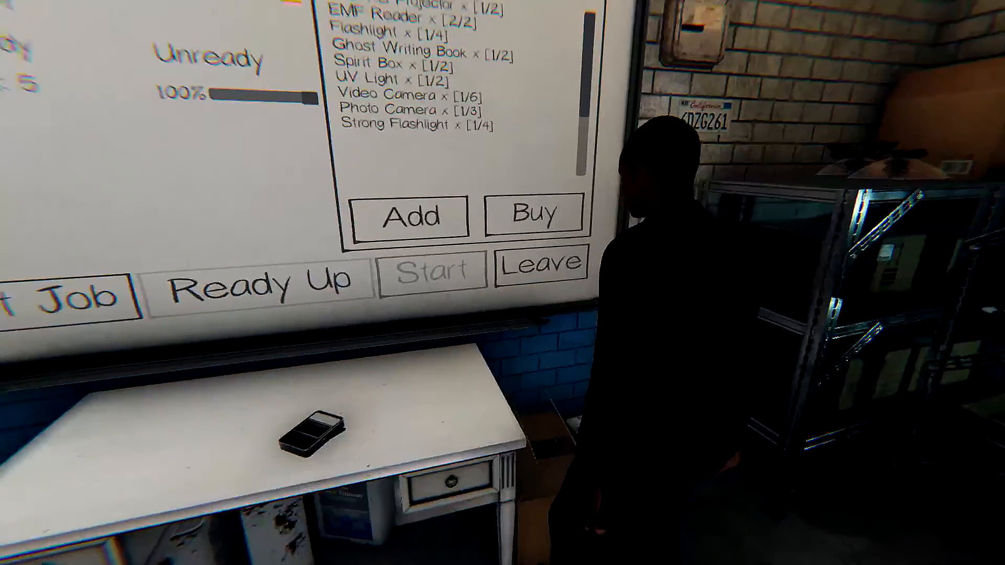
- Enter the equipment store and buy one head mounted camera
left_click(407, 215)
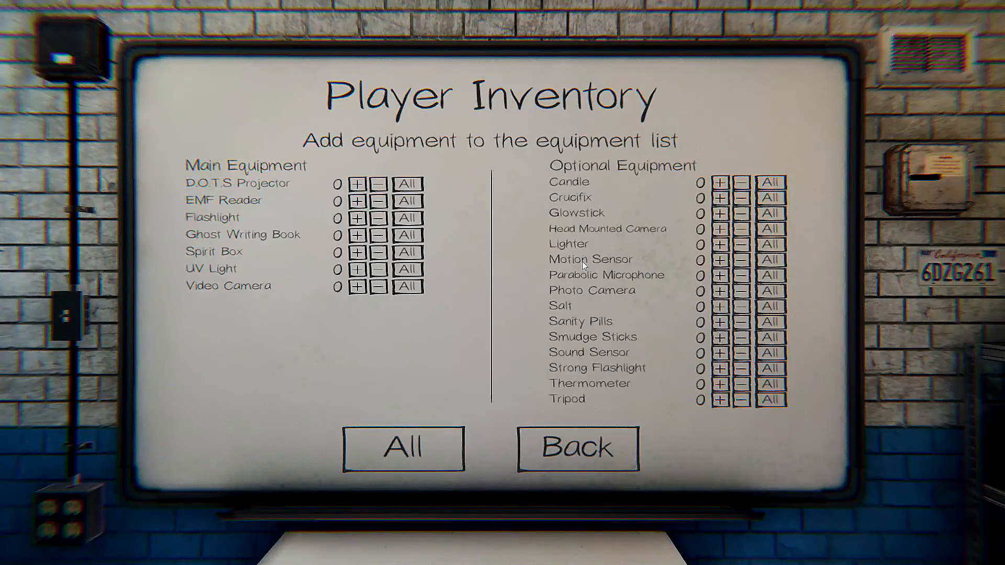
mouse_move(603, 329)
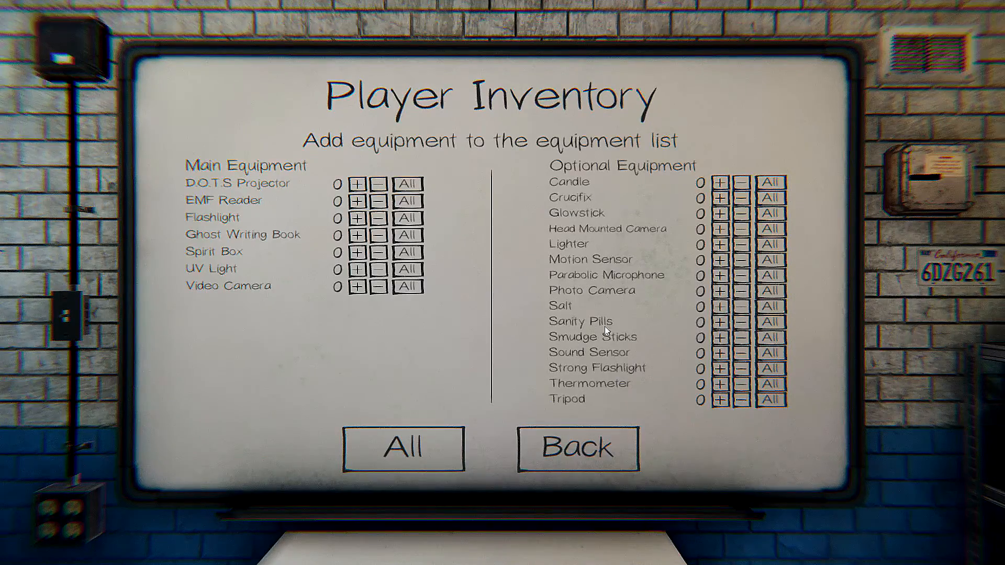
left_click(576, 448)
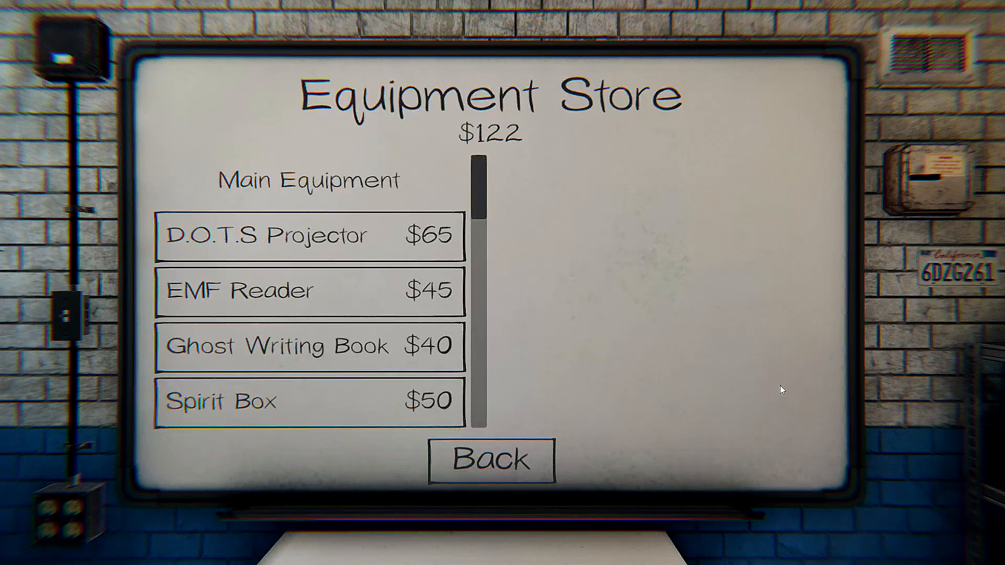
scroll("down", 3)
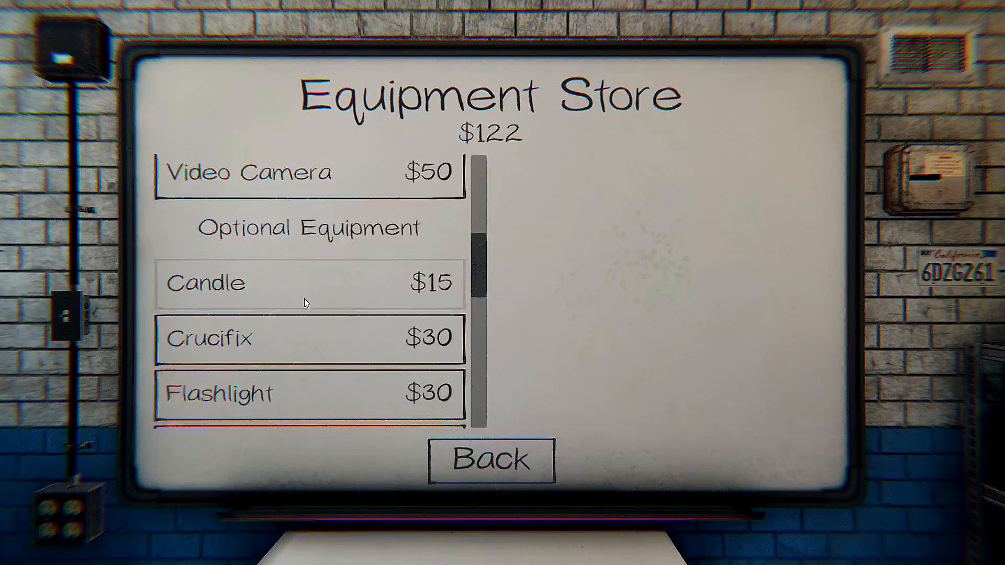
scroll("down", 3)
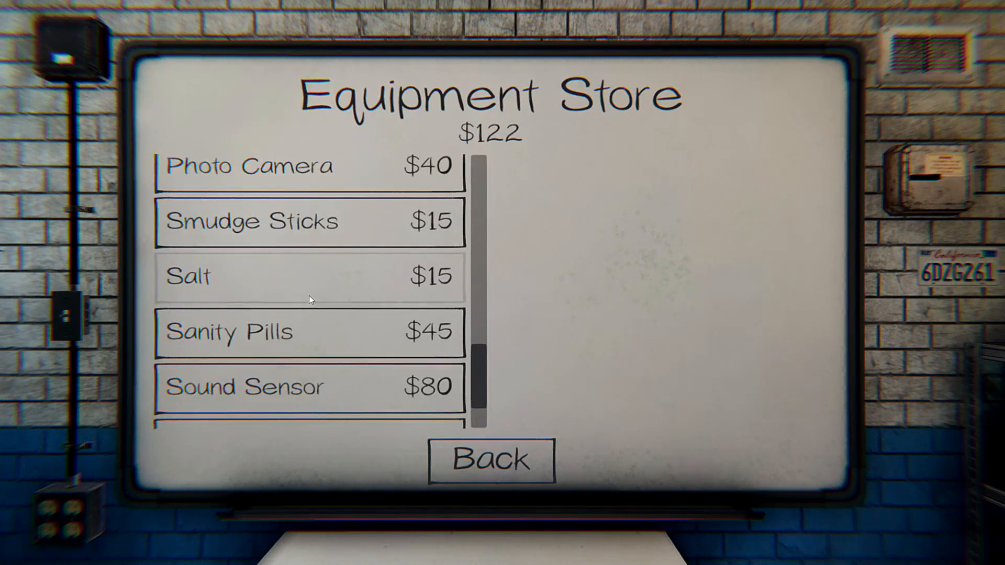
scroll("down", 3)
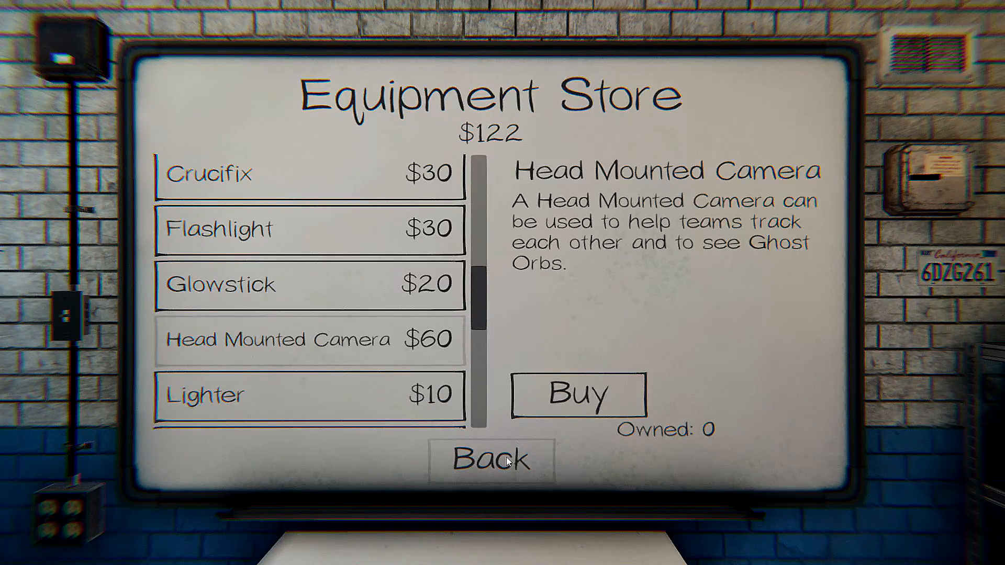
left_click(576, 393)
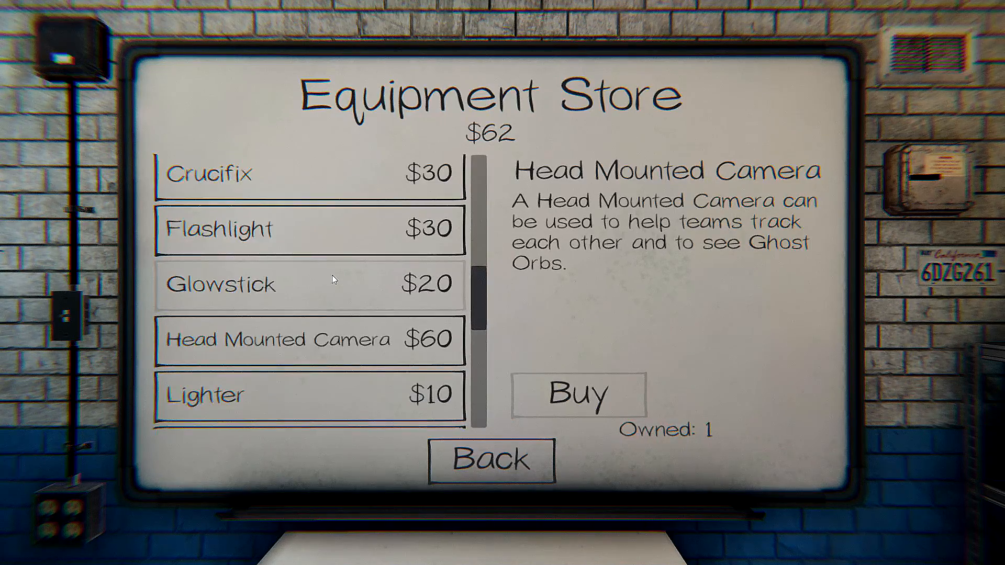
- Browse the rest of the store list, funds dropping to $17 after purchases
scroll("down", 3)
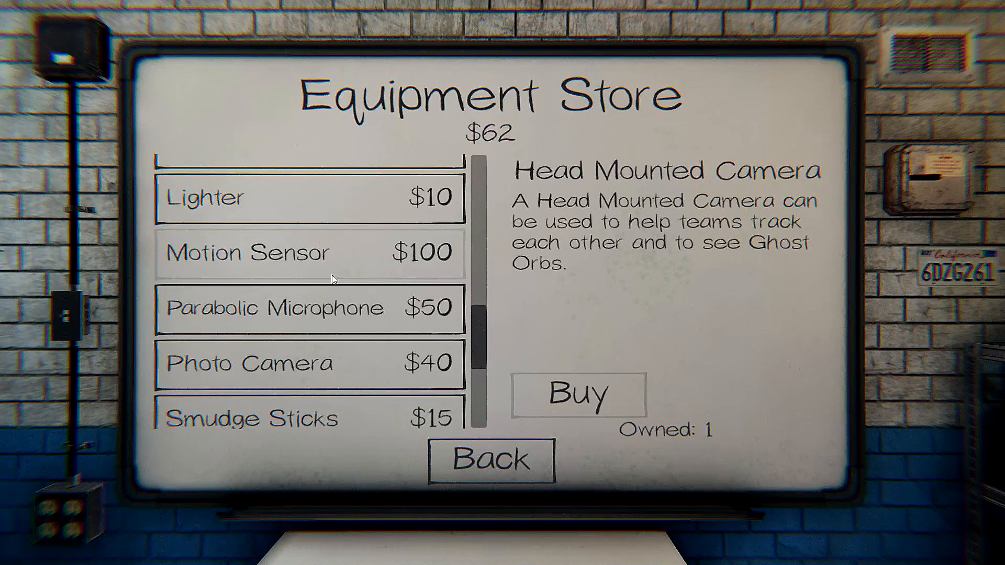
scroll("down", 3)
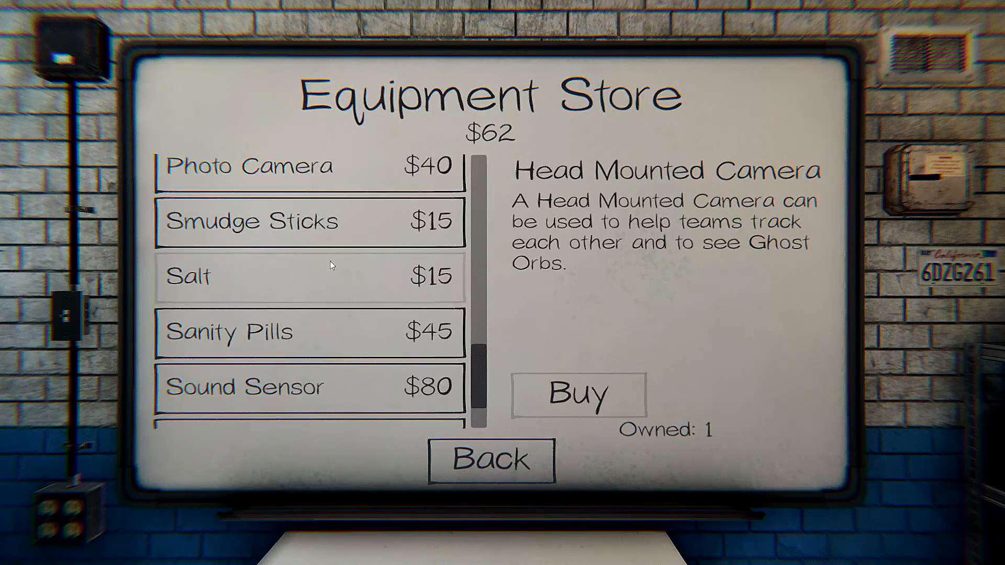
scroll("down", 3)
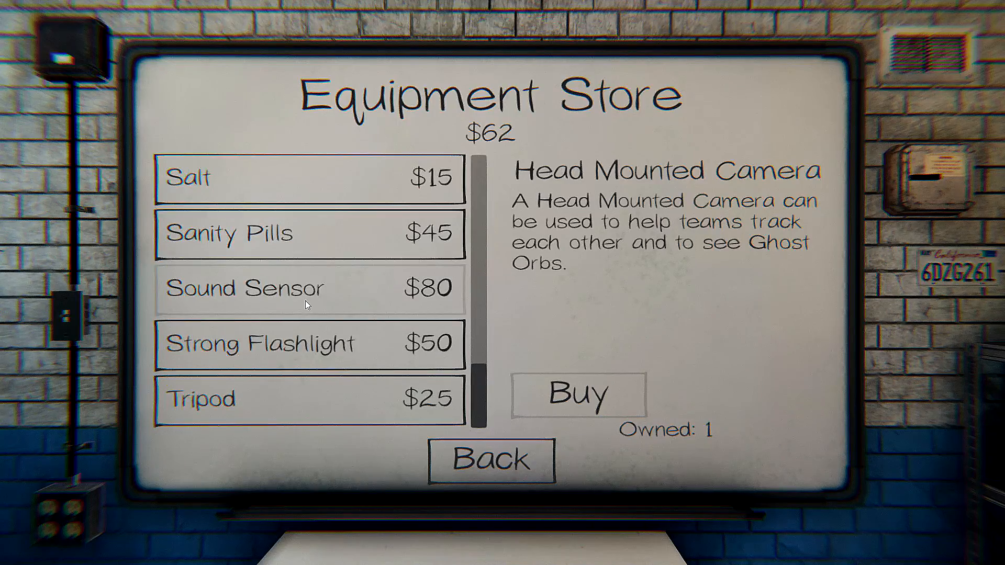
scroll("down", 3)
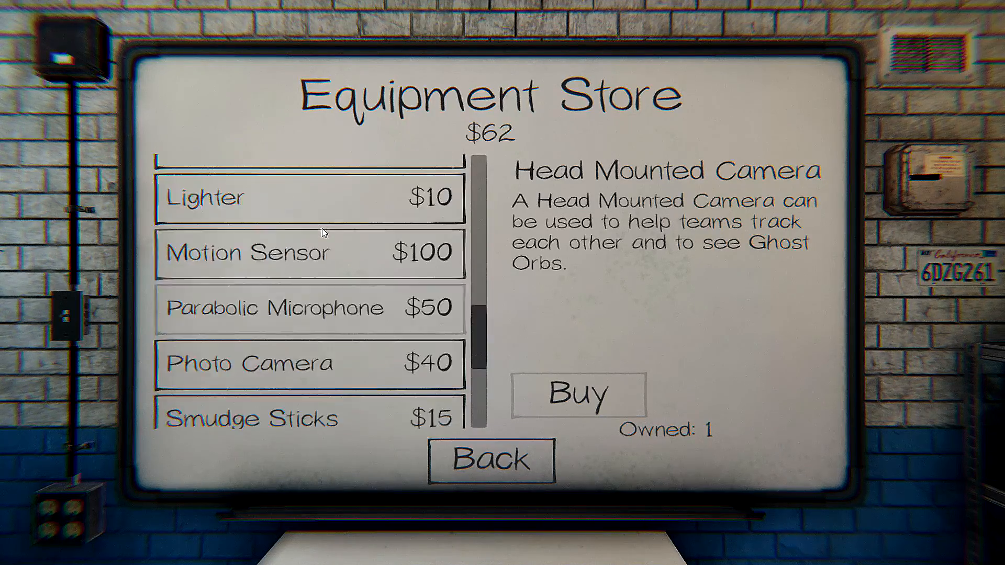
scroll("down", 3)
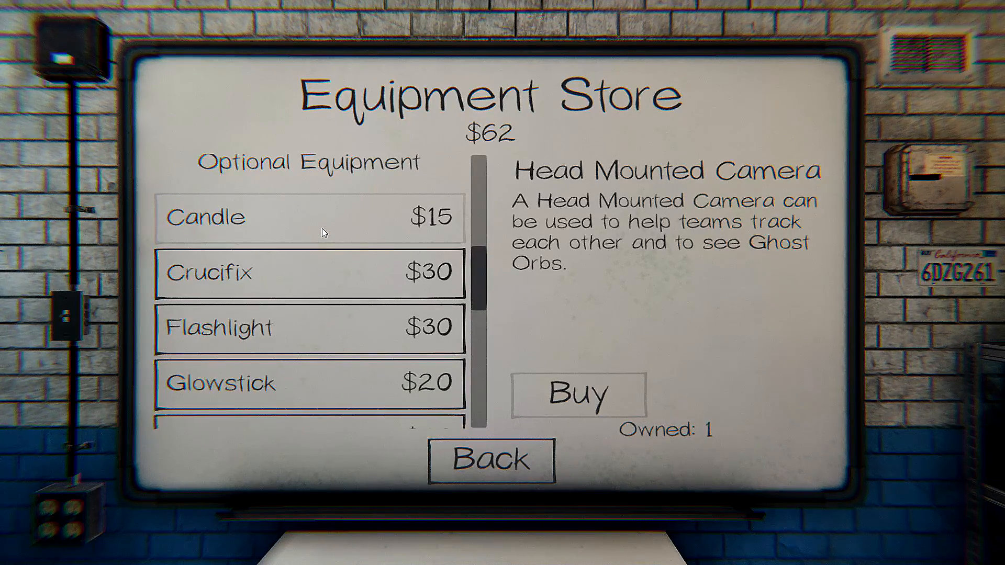
scroll("down", 3)
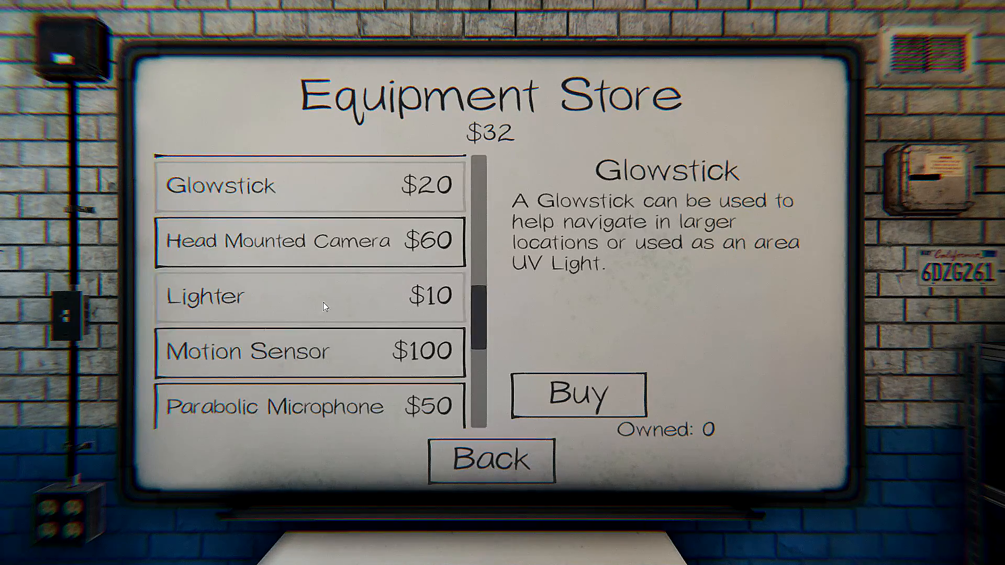
scroll("down", 3)
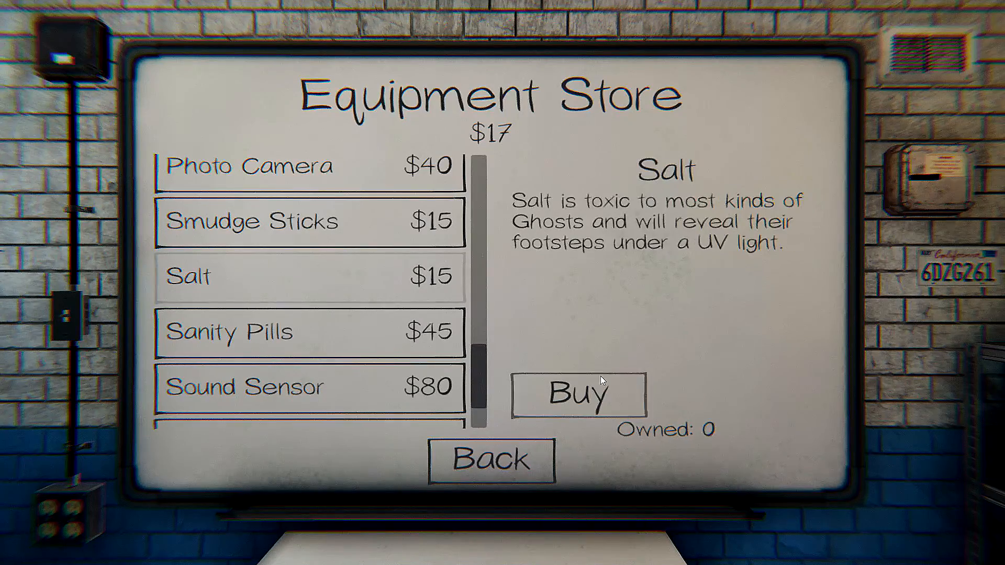
- Return to the lobby and add all owned equipment to the team list
left_click(491, 459)
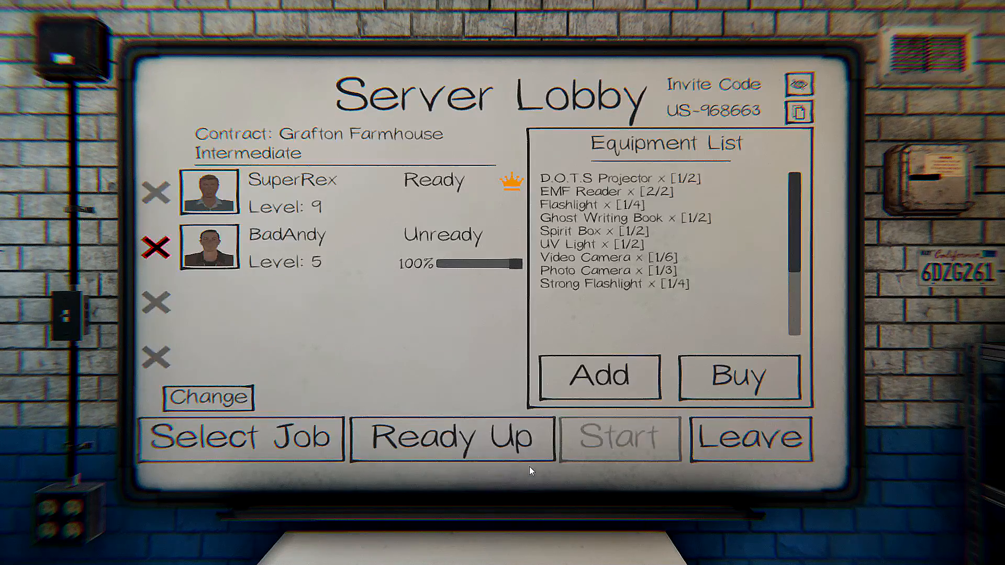
left_click(598, 375)
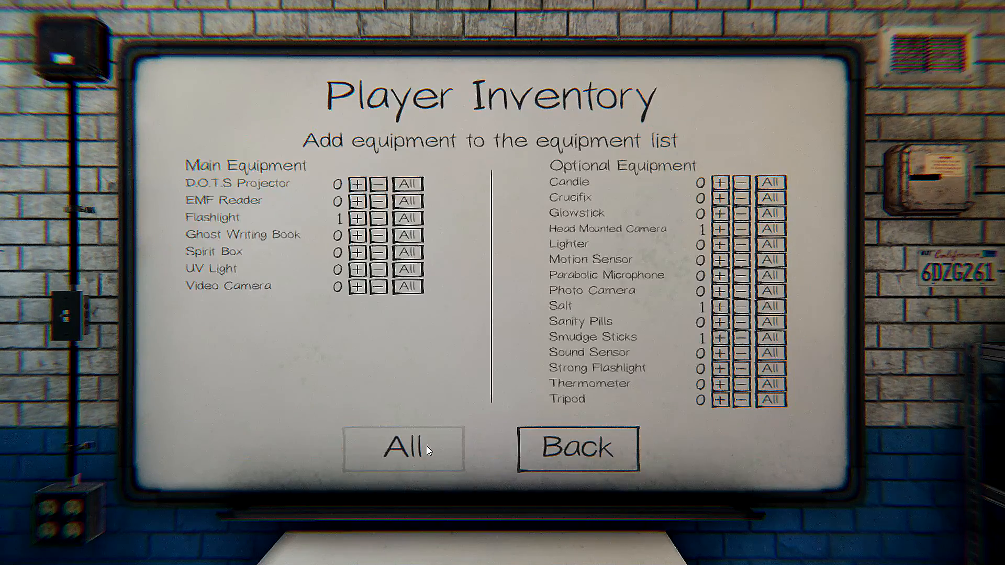
left_click(576, 447)
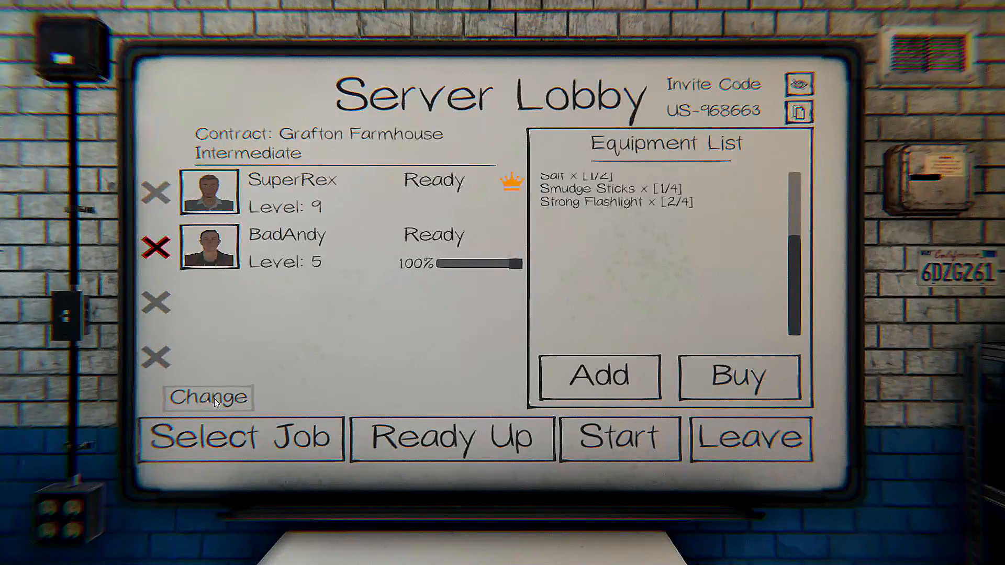
left_click(618, 439)
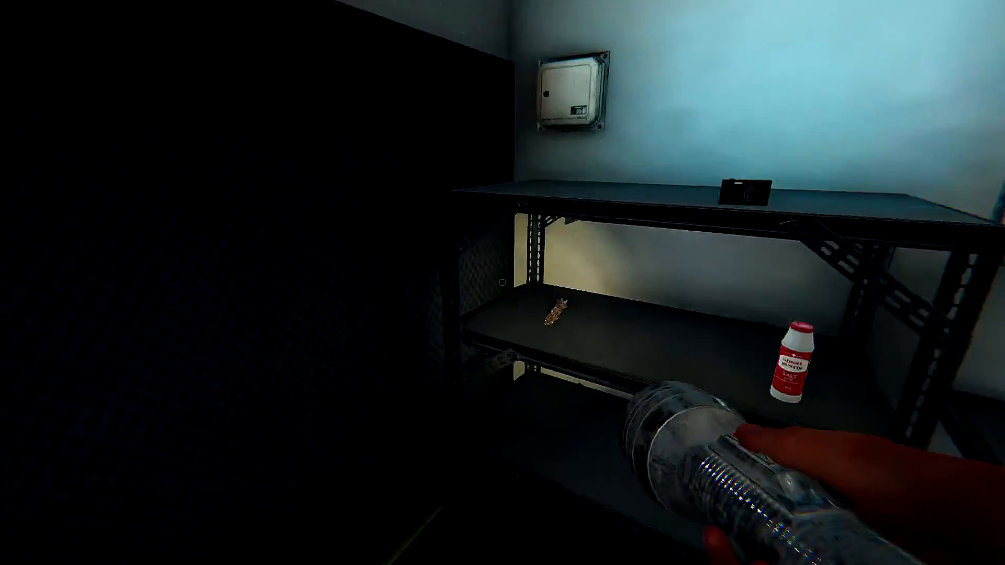
mouse_move(257, 257)
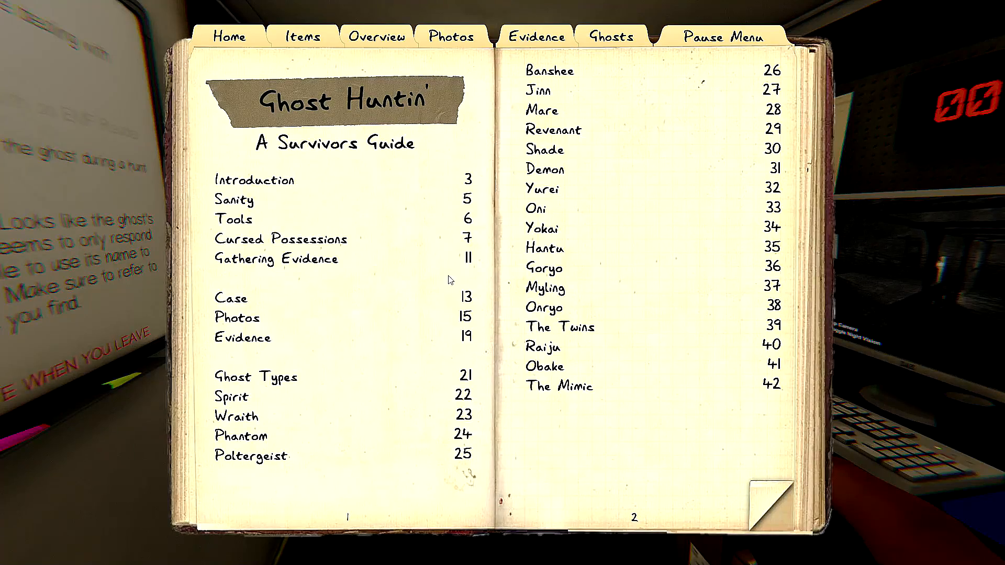
mouse_move(392, 306)
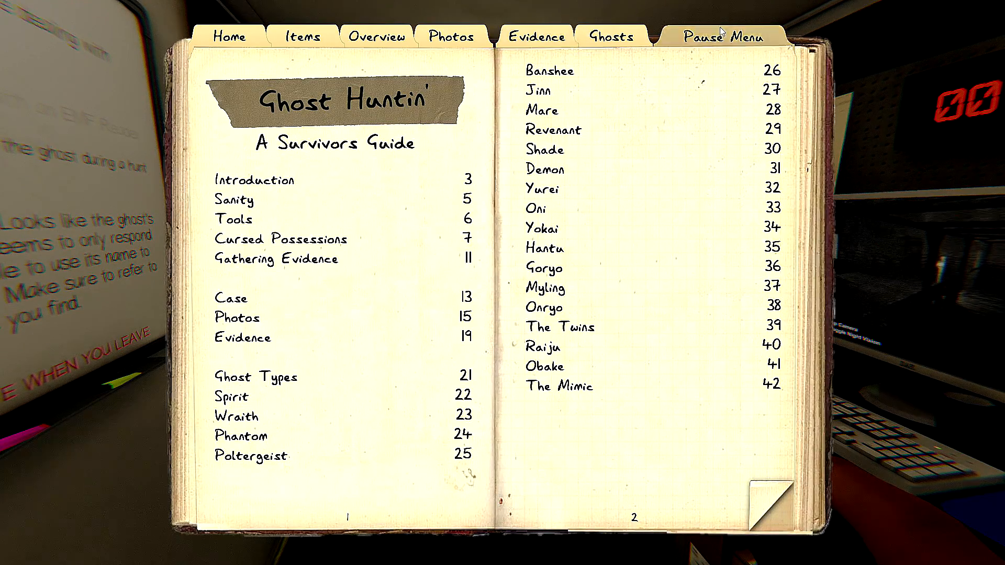
- Resume the game from the pause menu, closing the journal in the truck
left_click(722, 35)
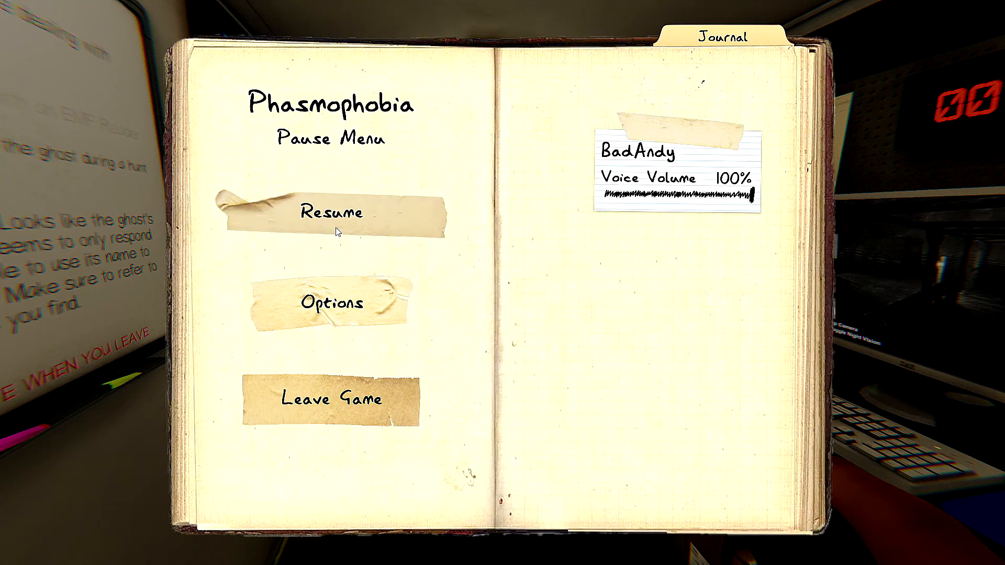
left_click(332, 213)
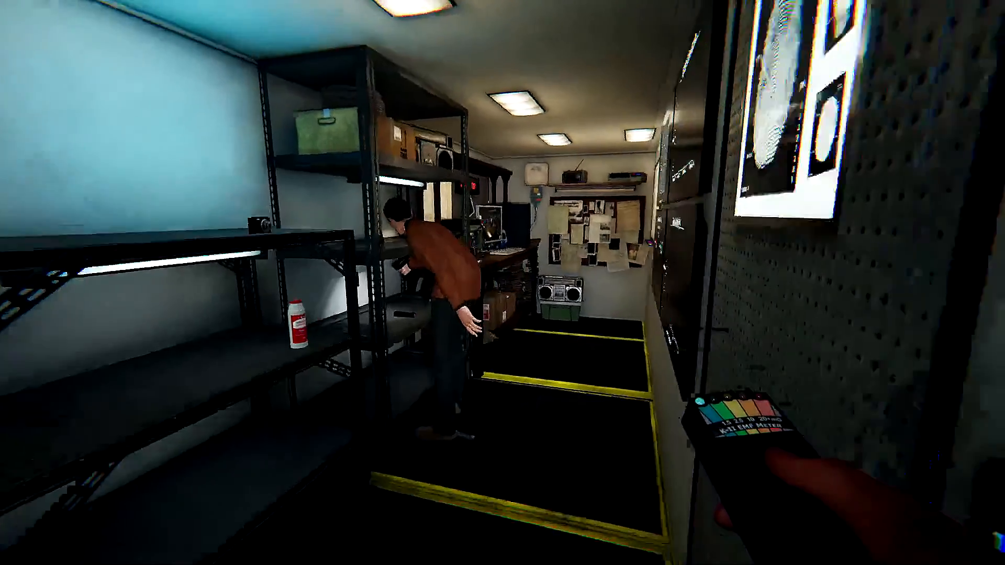
mouse_move(502, 283)
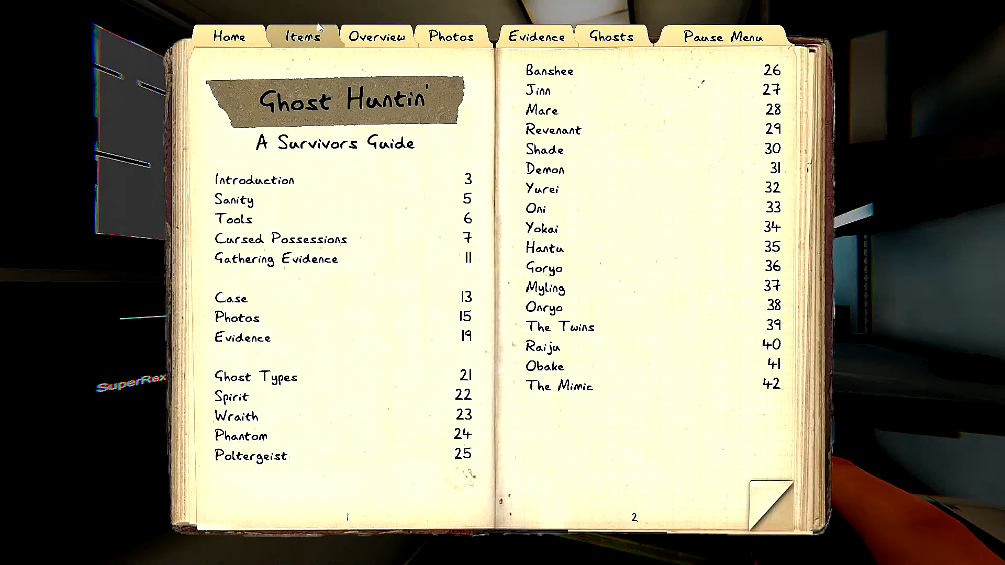
- Tick EMF Level 5 as evidence and check the narrowed ghost type list
left_click(536, 37)
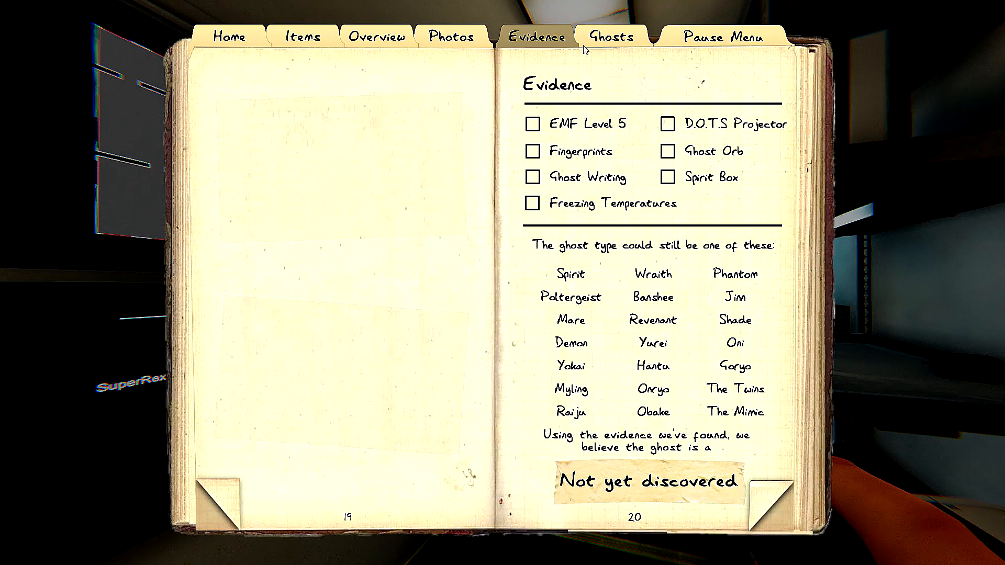
left_click(533, 123)
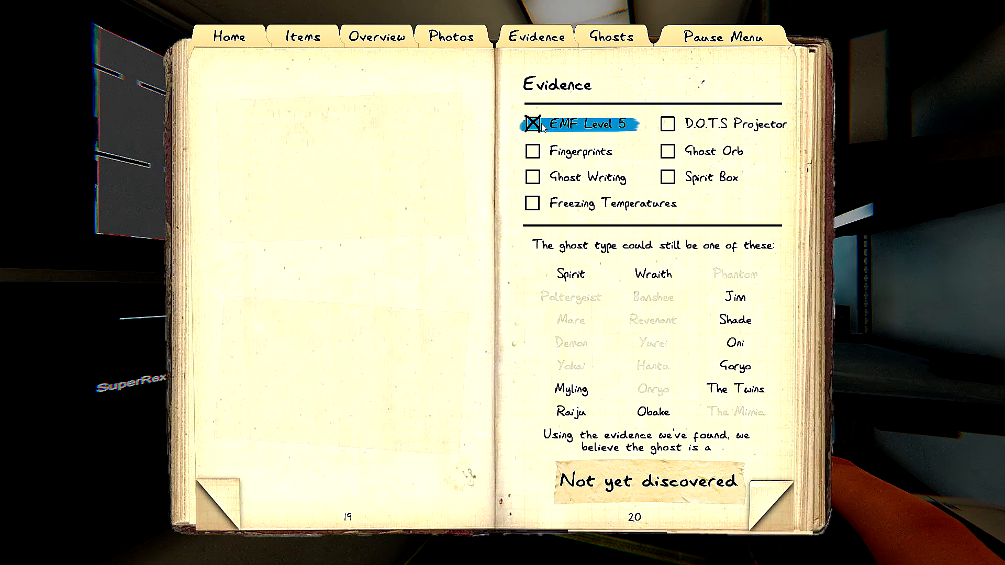
mouse_move(595, 116)
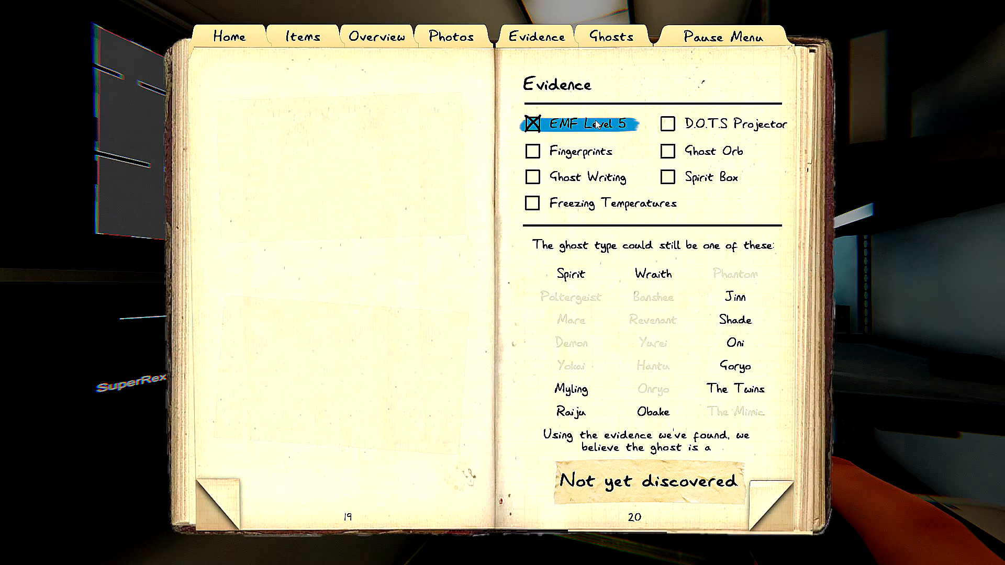
mouse_move(595, 108)
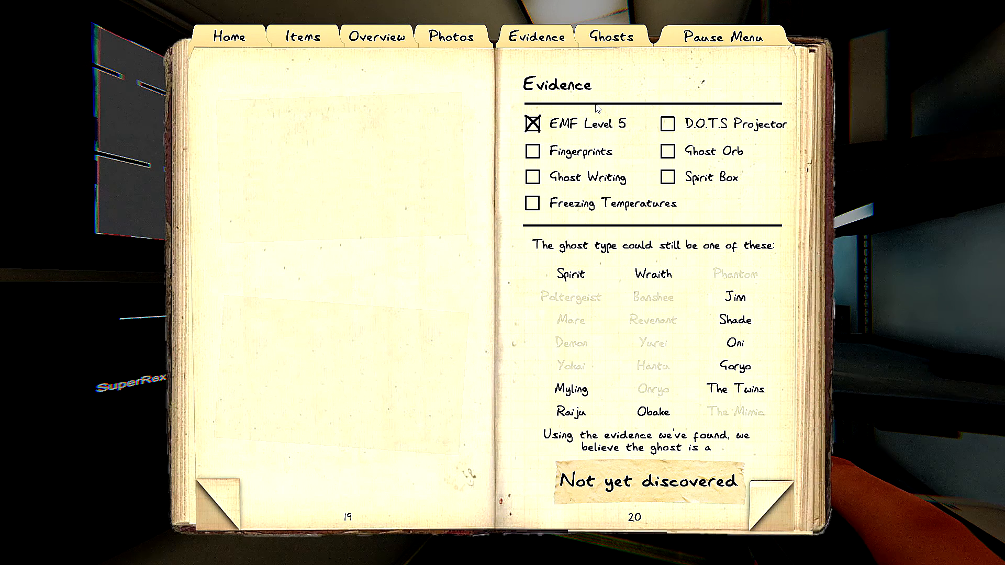
left_click(610, 37)
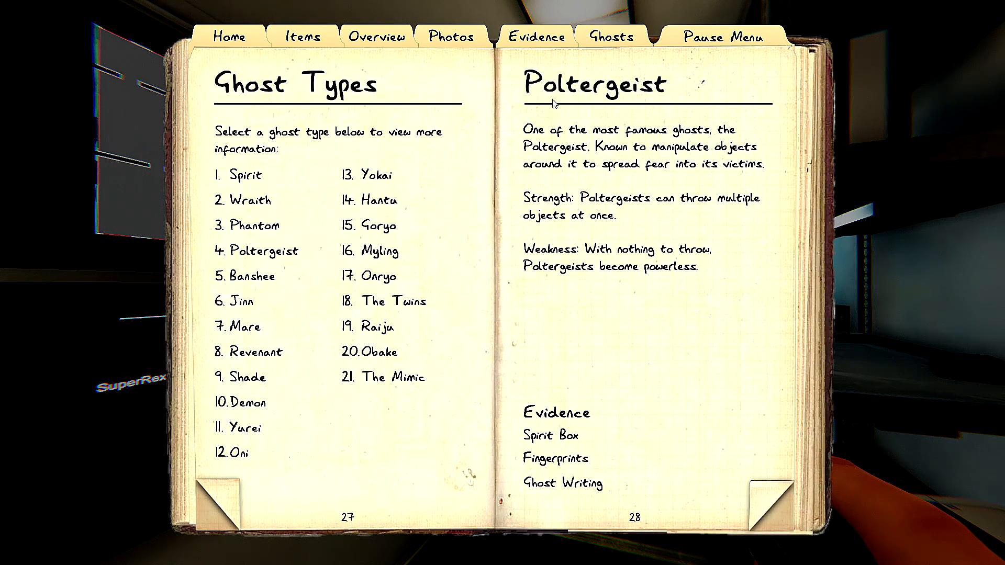
left_click(537, 36)
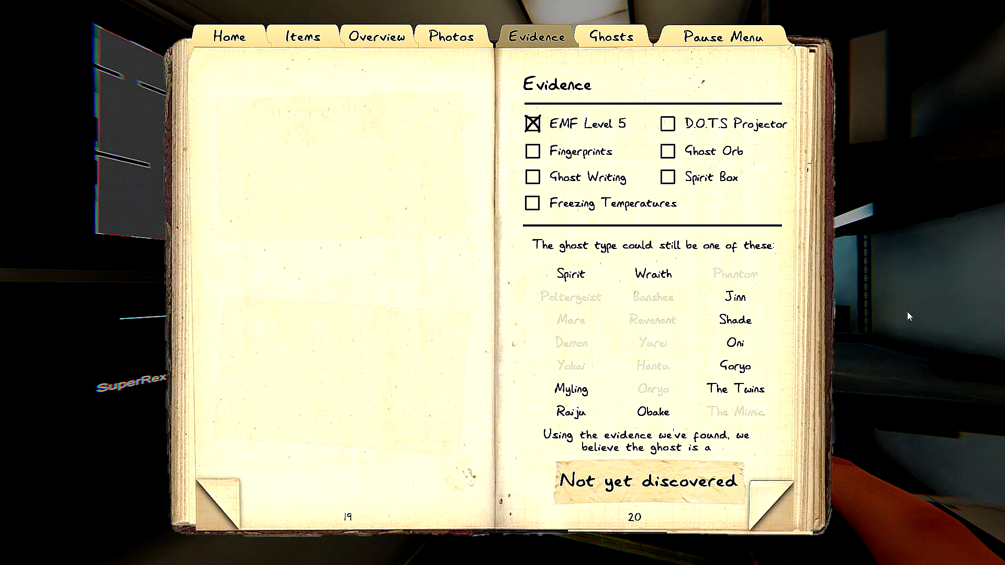
mouse_move(867, 337)
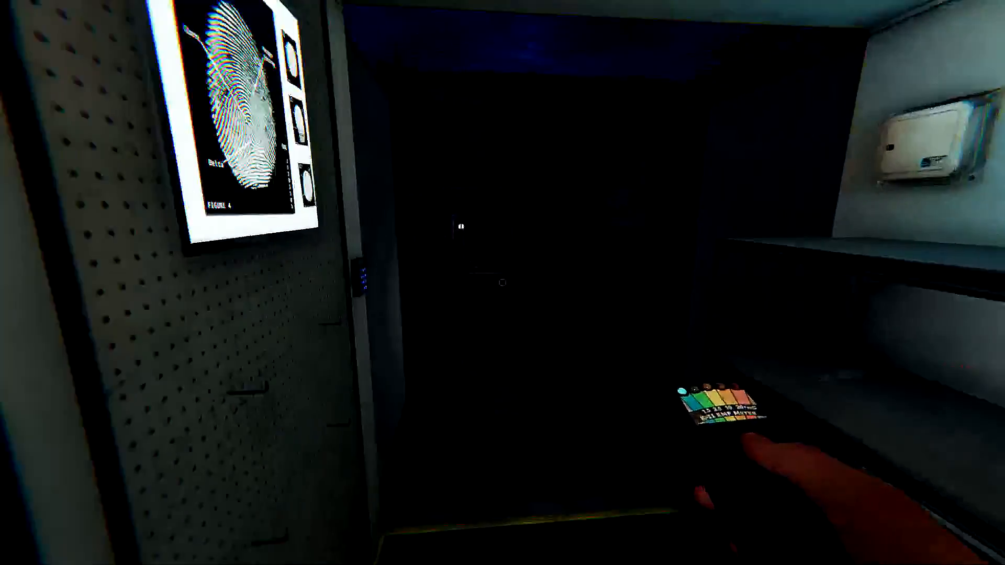
- Dismiss the $20 payment and 30 experience summaries to reach the server lobby
scroll("up", 3)
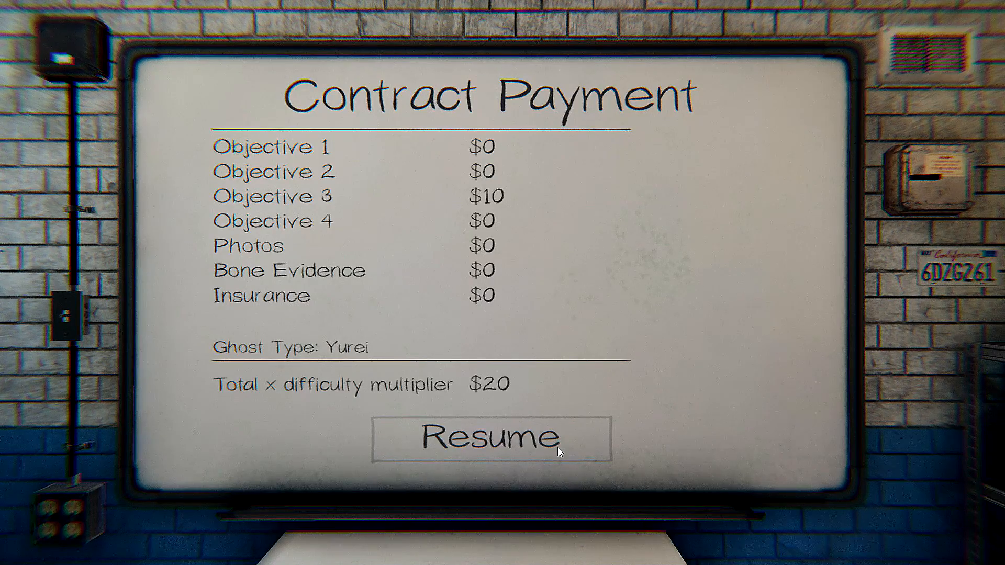
left_click(492, 437)
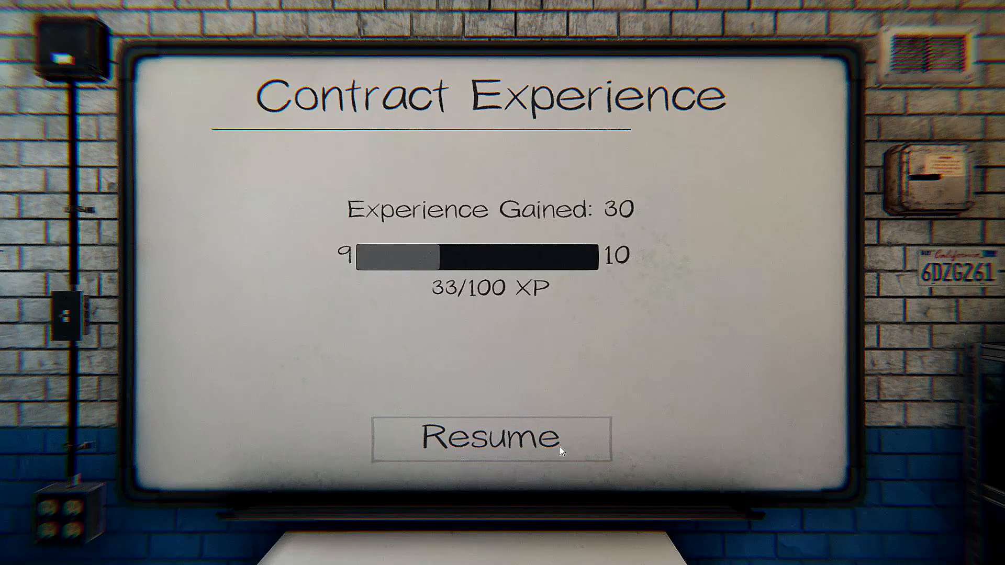
left_click(493, 439)
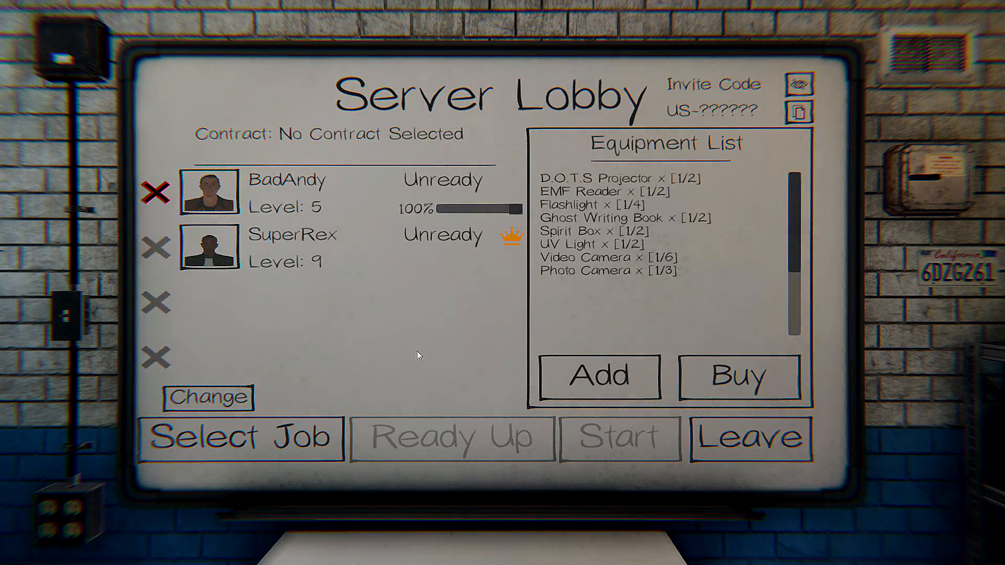